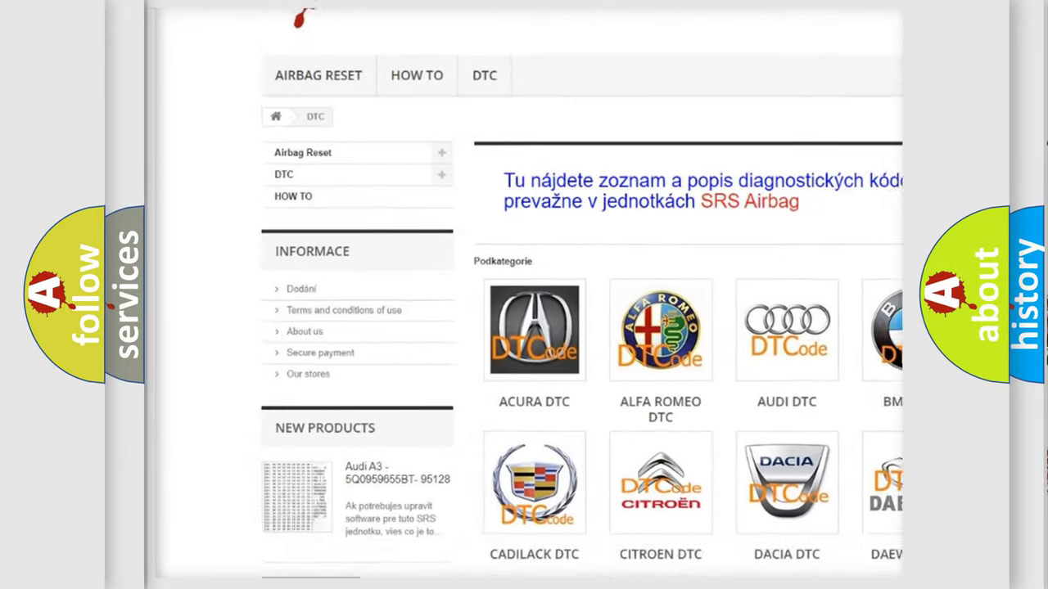
pyautogui.scroll(-3)
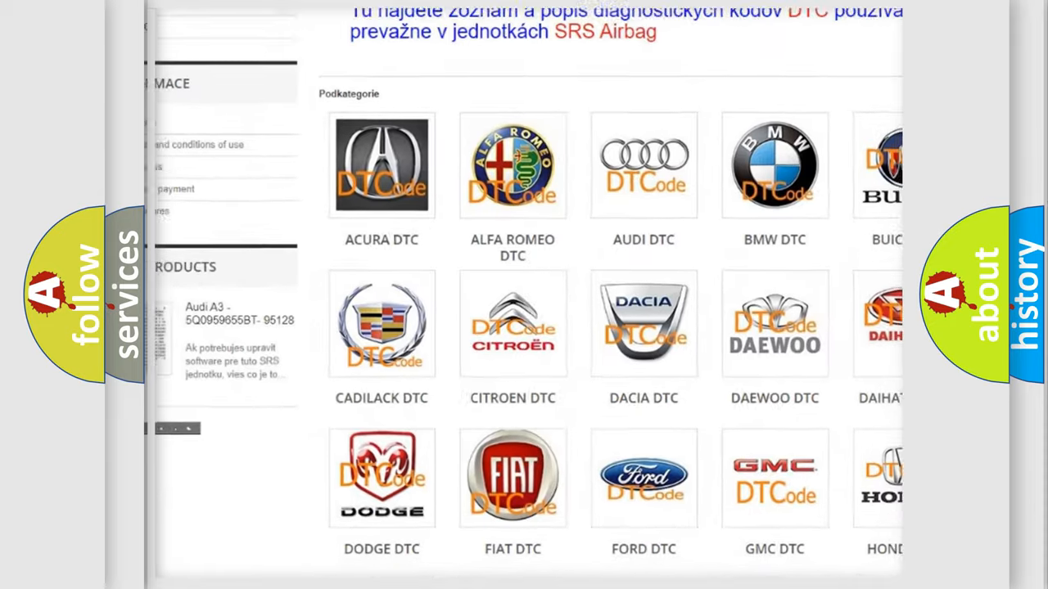
pyautogui.scroll(-3)
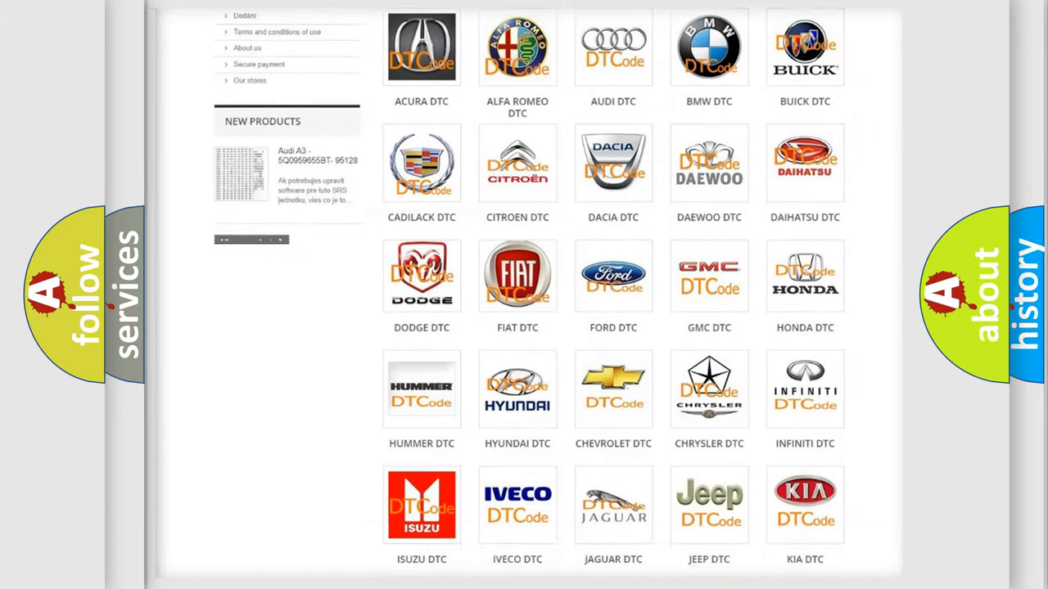
pyautogui.scroll(-3)
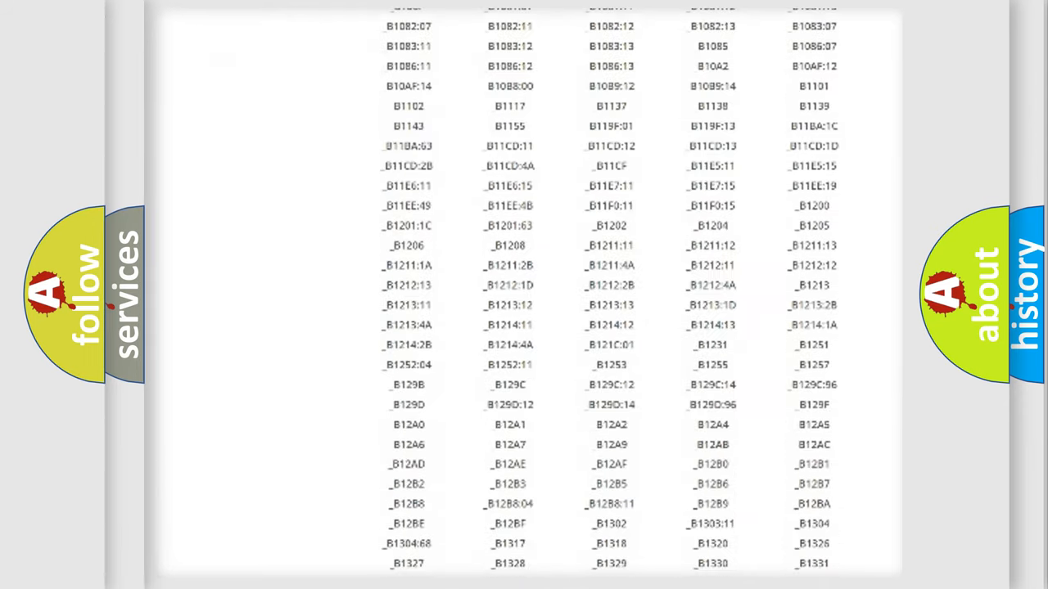
pyautogui.scroll(-3)
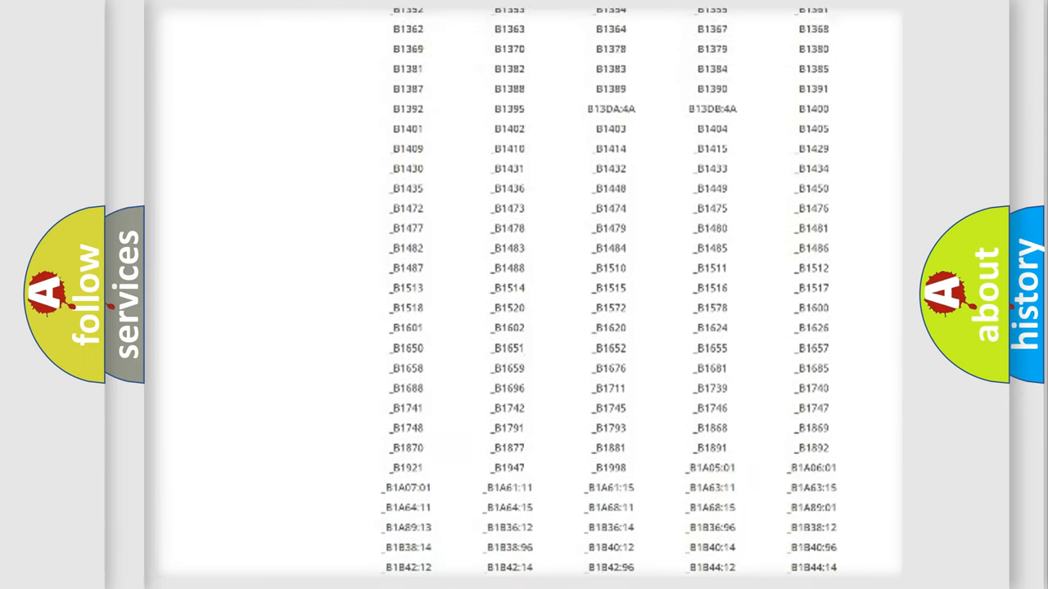